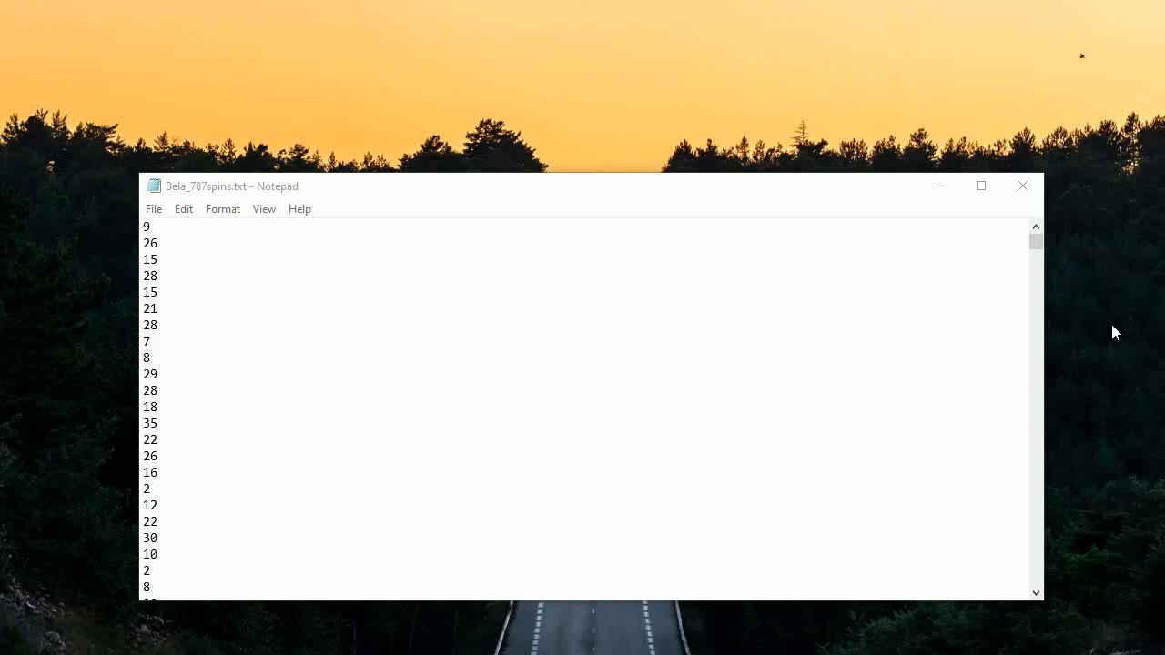
mouse_move(561, 168)
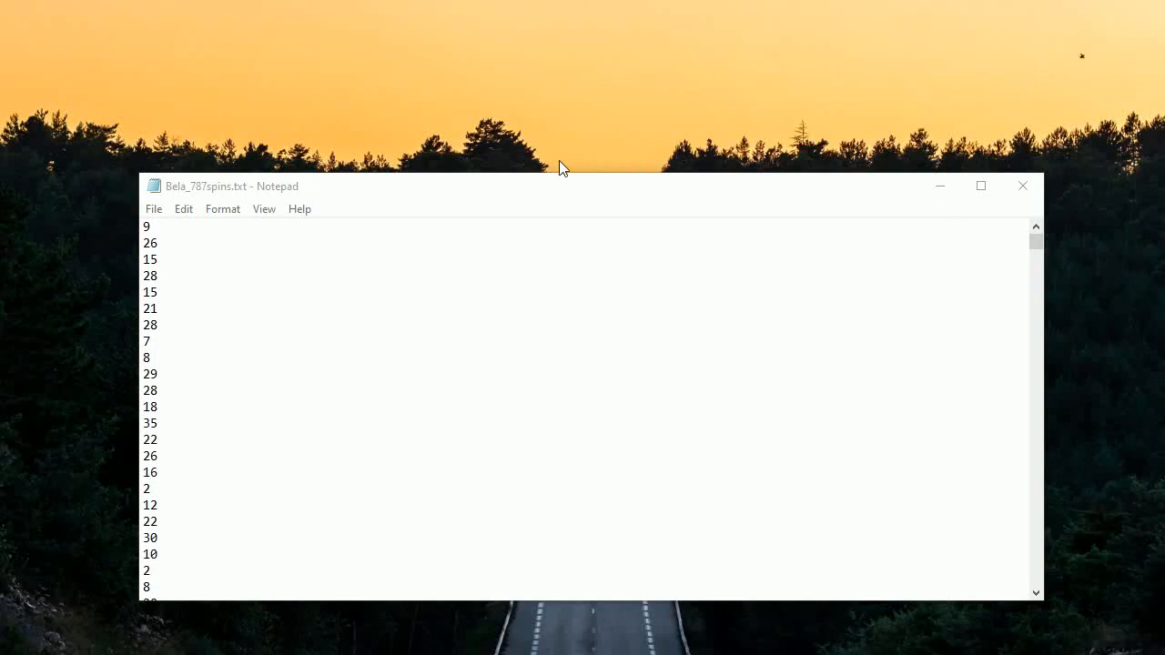
mouse_move(233, 197)
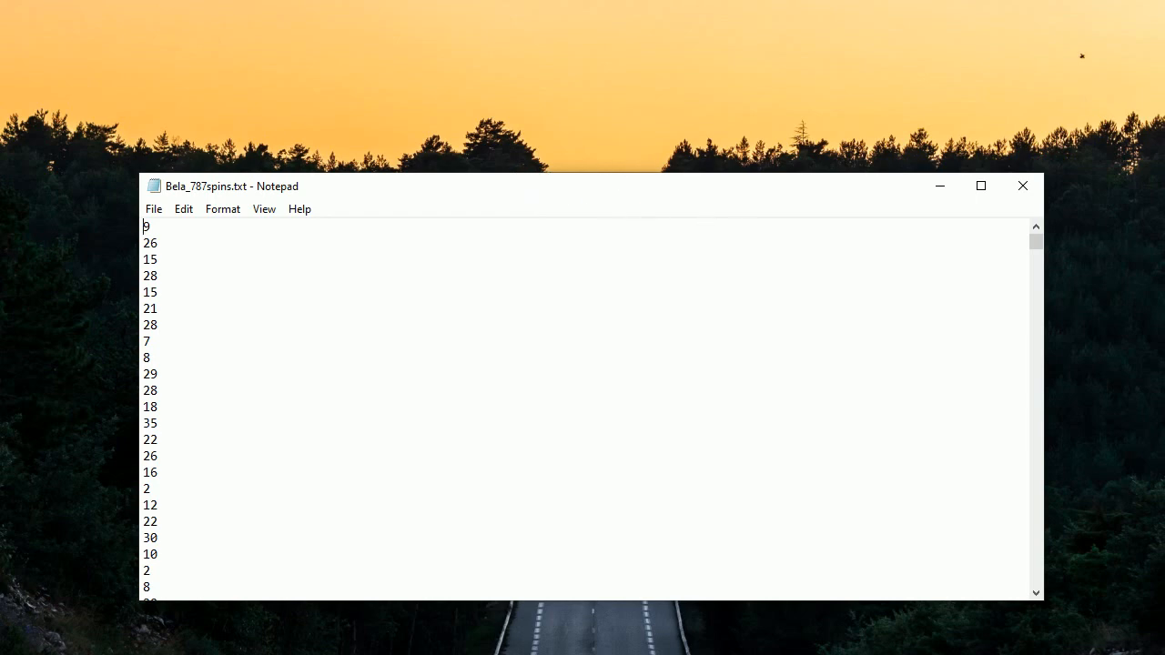
mouse_move(539, 186)
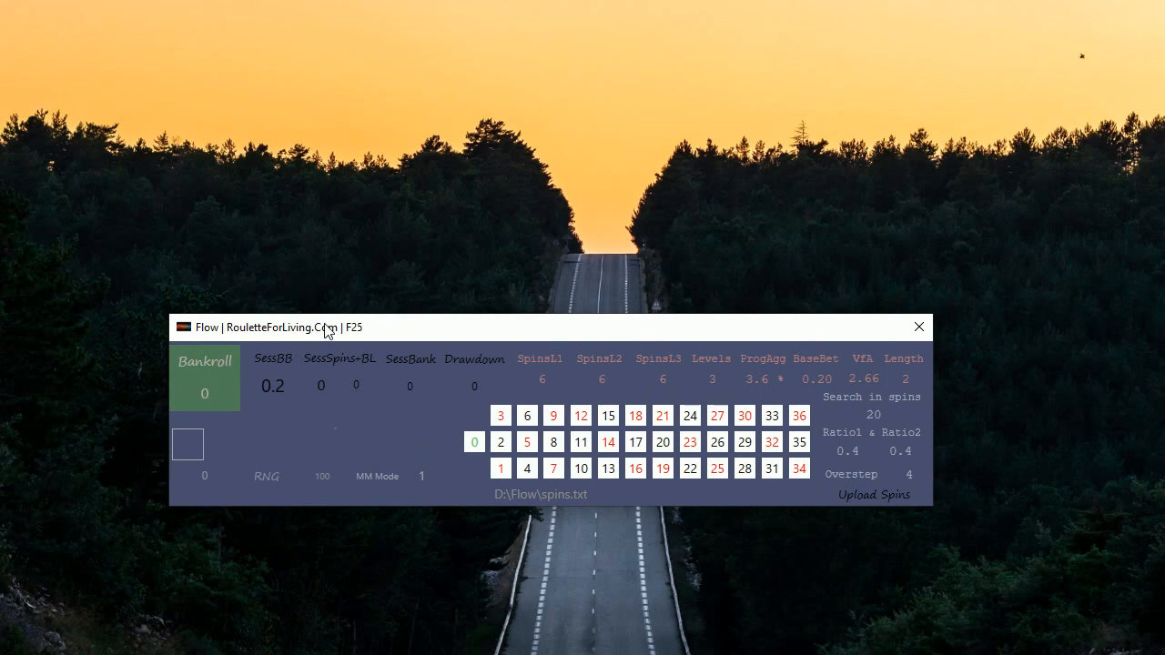
Apply SpinsL1 18, Levels 1, VFA 2.9 and point the spin file to D:\Flow\Bela_787spins.txt
left_click(424, 477)
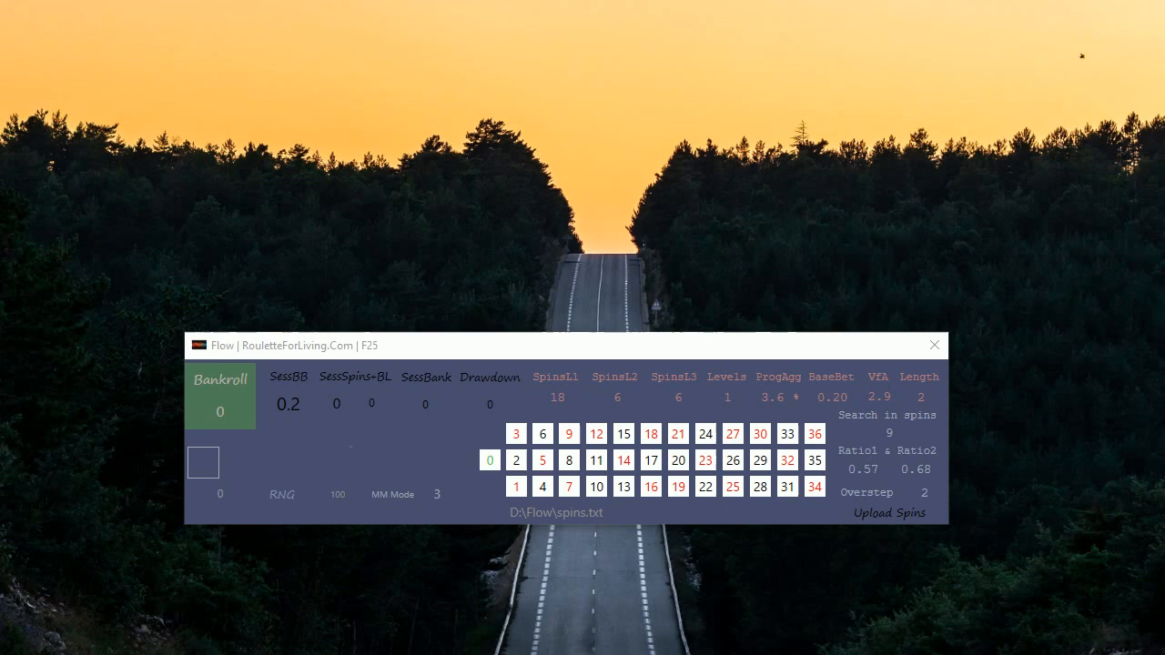
left_click(568, 513)
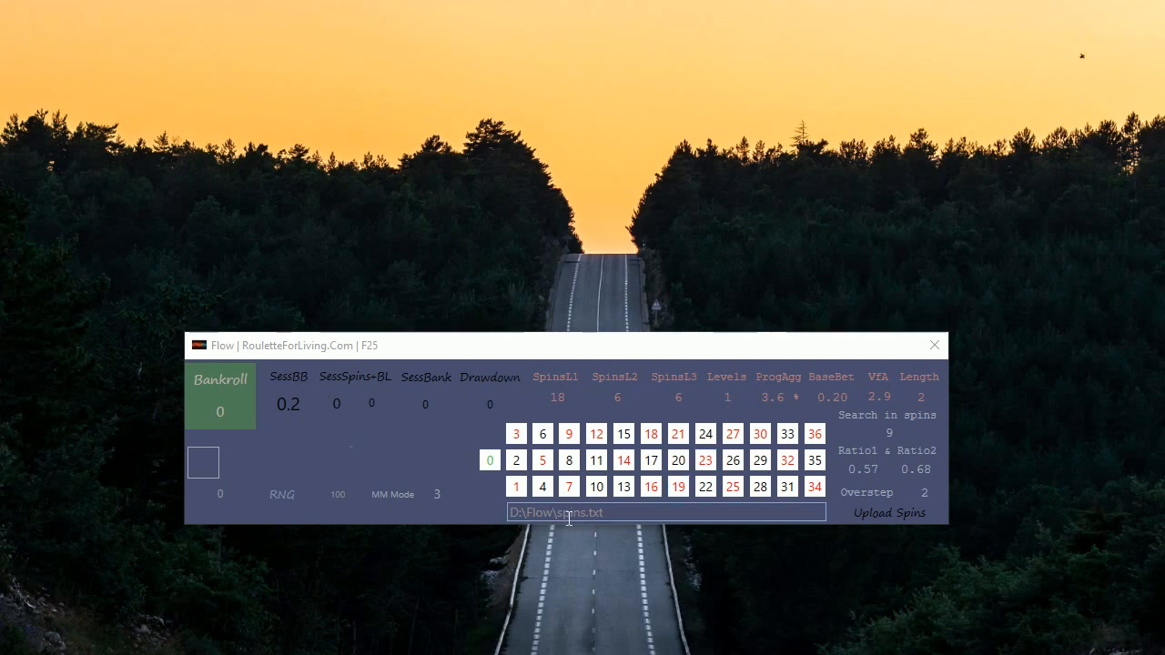
left_click(572, 514)
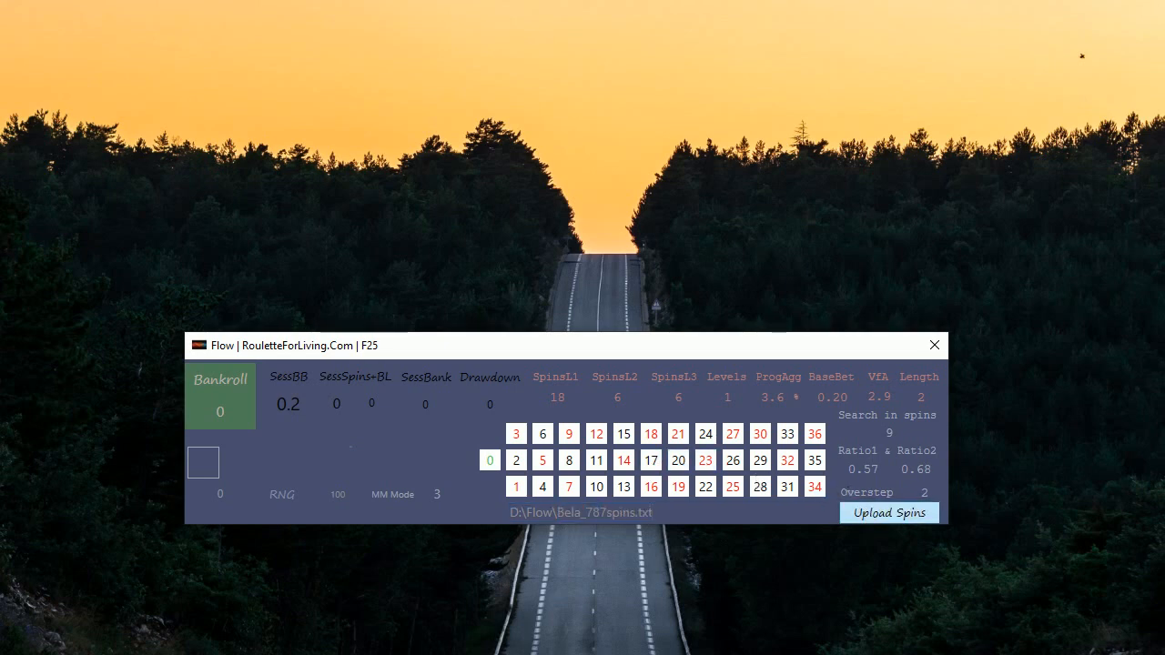
mouse_move(1137, 51)
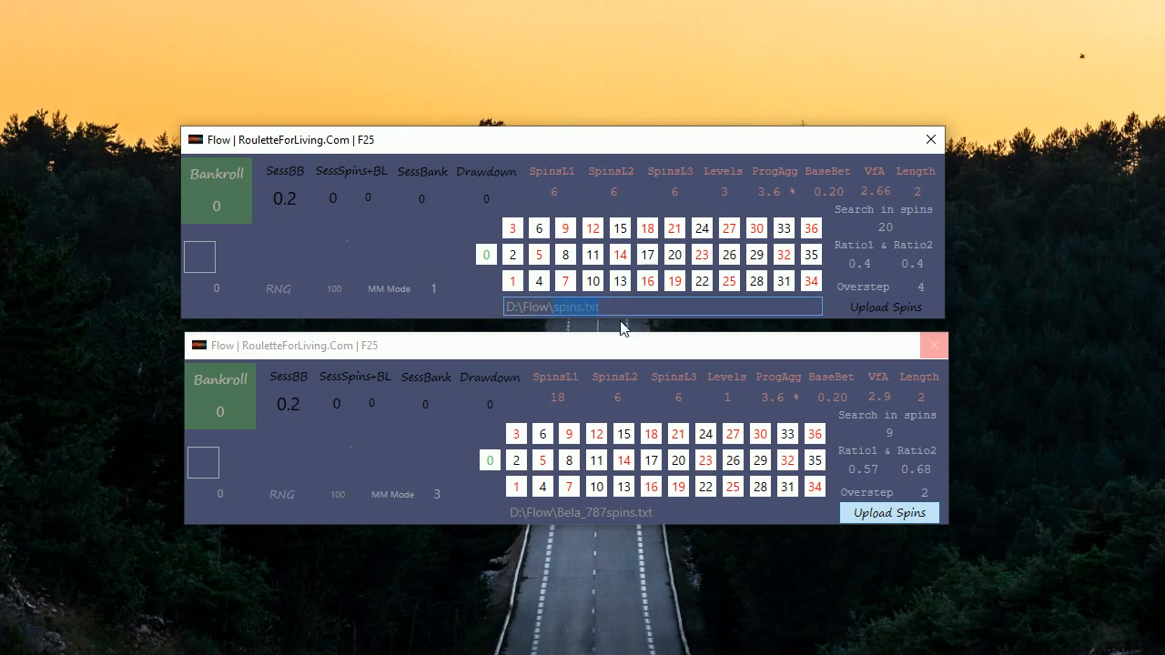
Give the second window Bela_787spins.txt, SpinsL1 18, VFA 2.5, Search in spins 10 and Overstep 4
left_click(434, 288)
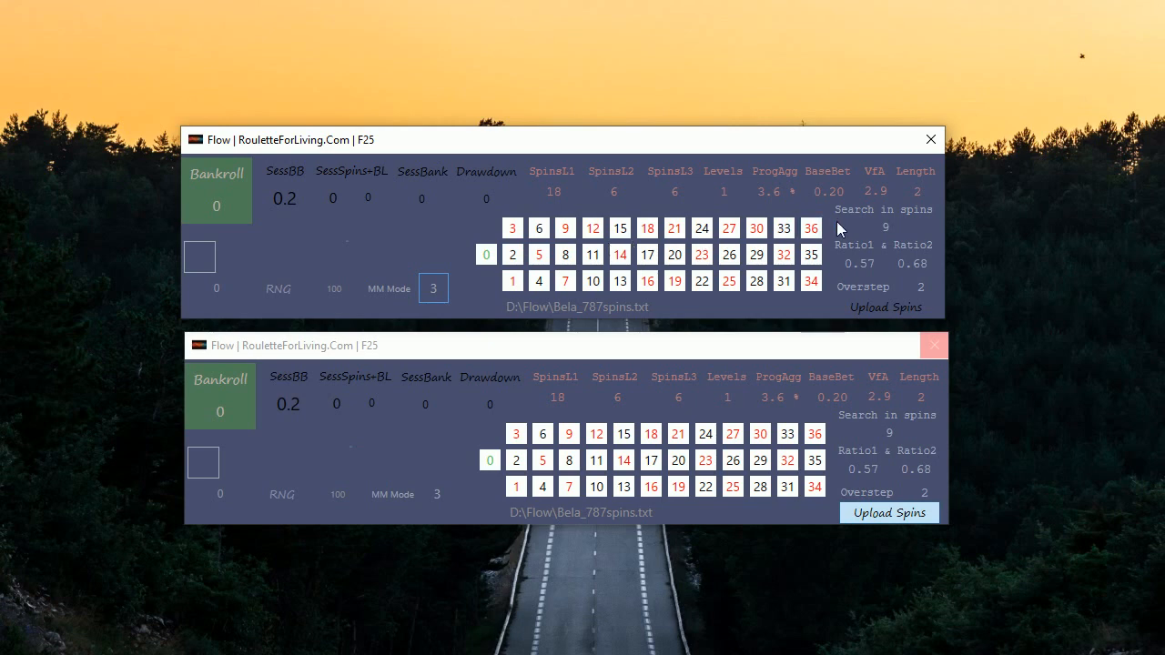
left_click(828, 191)
type("10")
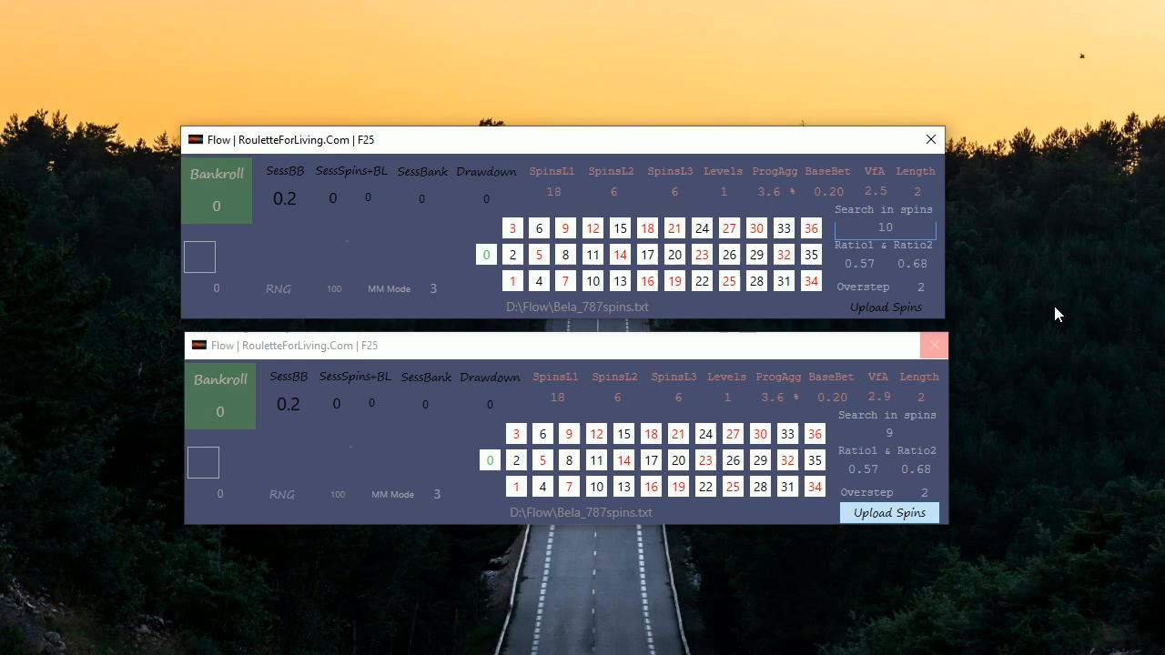
left_click(921, 287)
type("4")
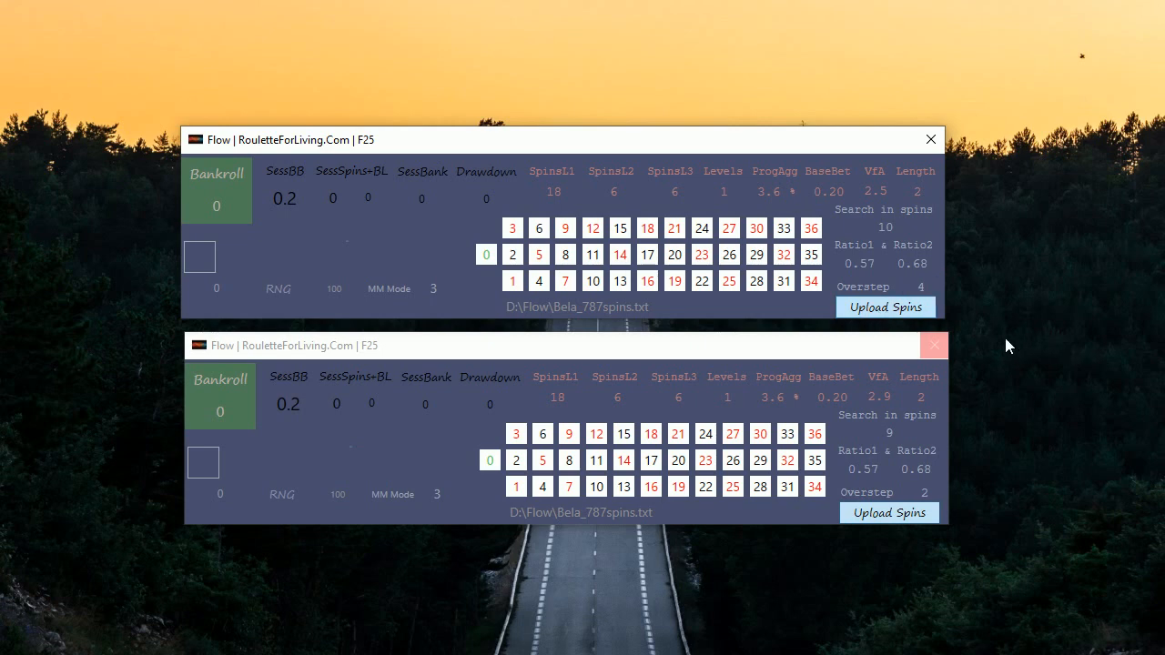
mouse_move(808, 193)
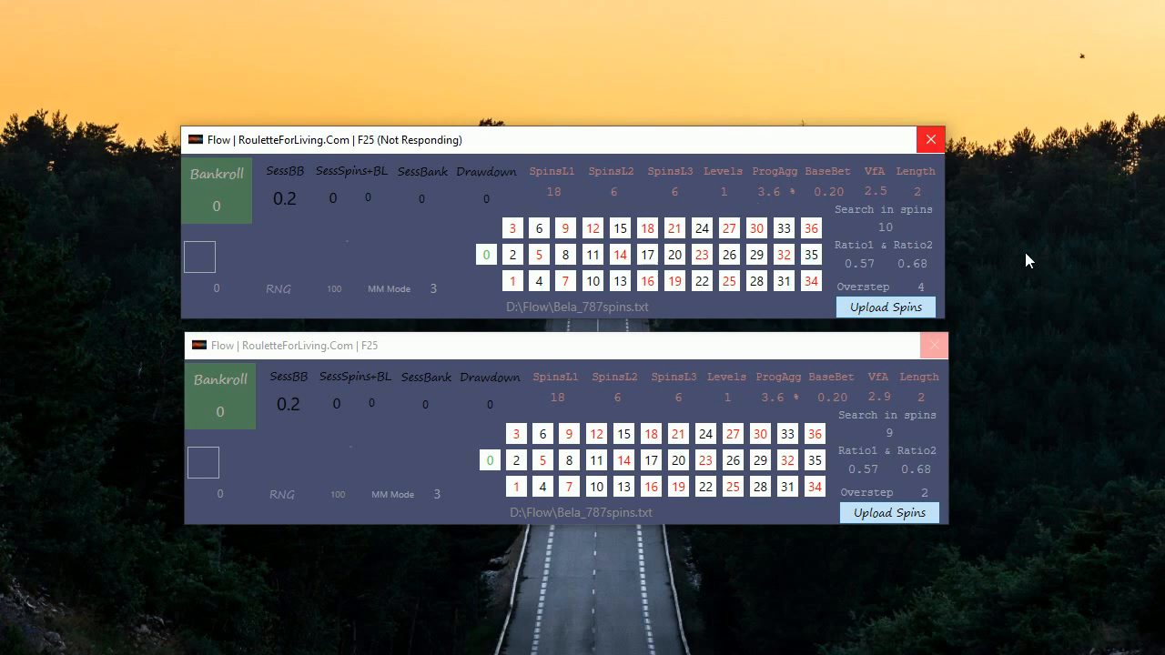
mouse_move(983, 246)
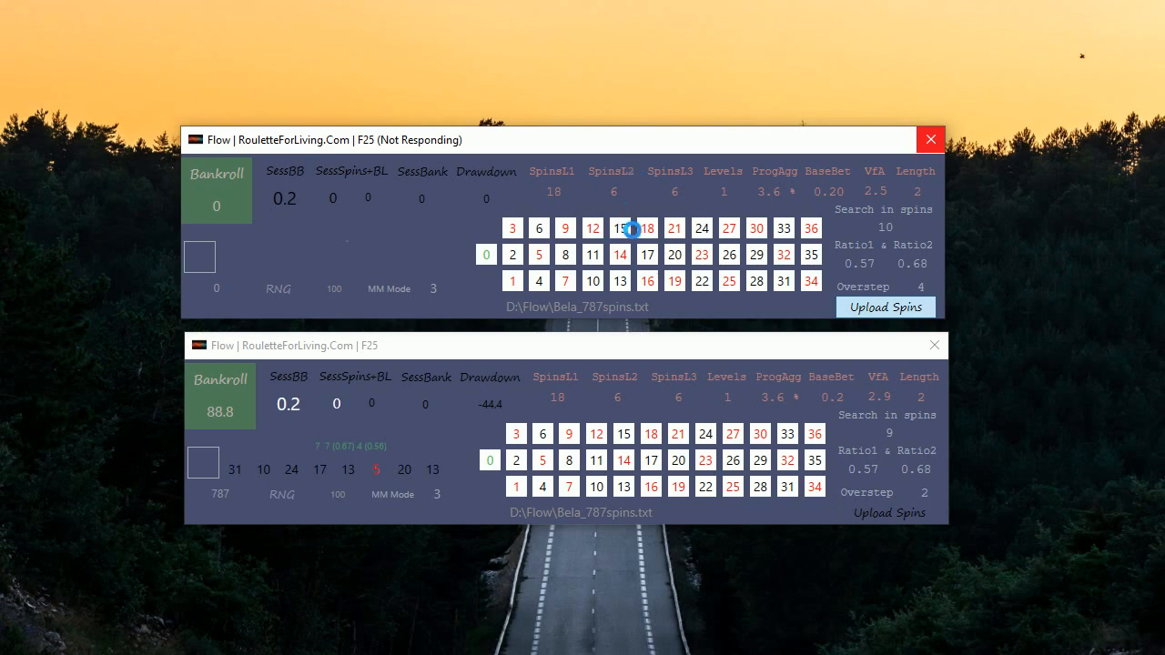
mouse_move(863, 275)
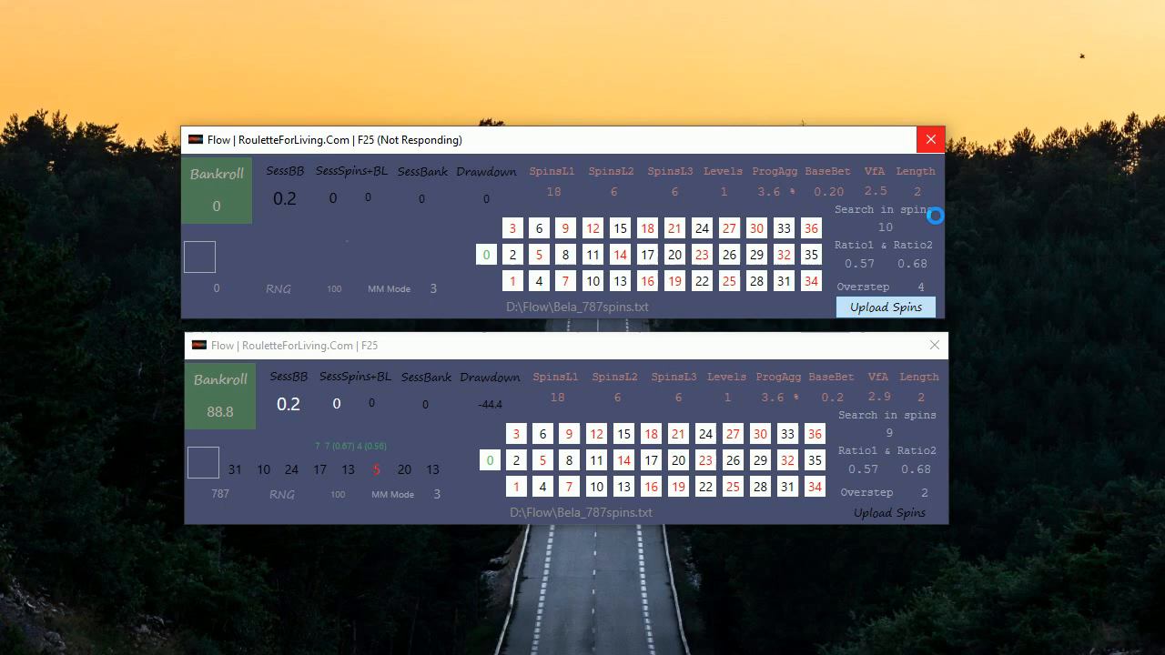
mouse_move(981, 273)
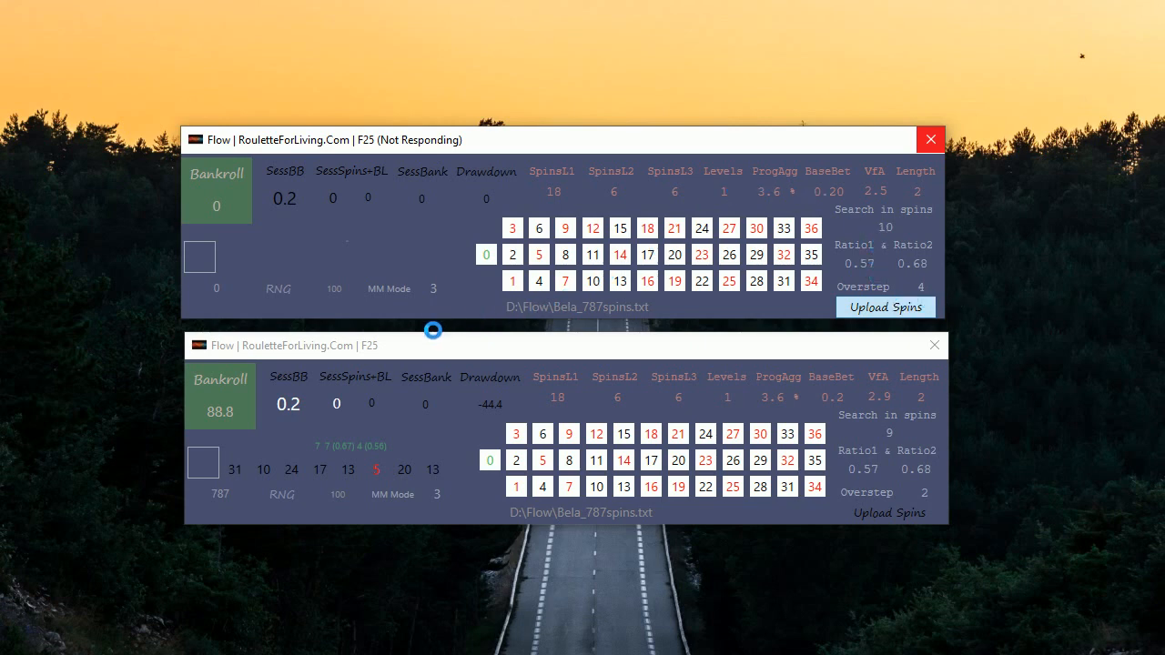
mouse_move(521, 318)
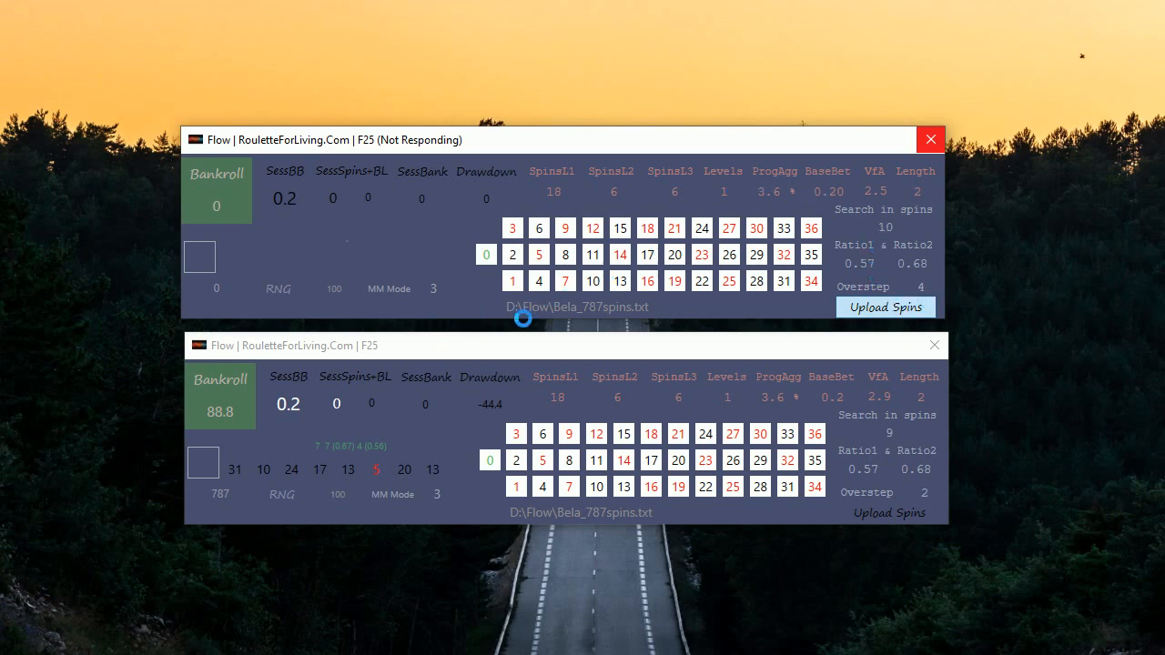
mouse_move(953, 299)
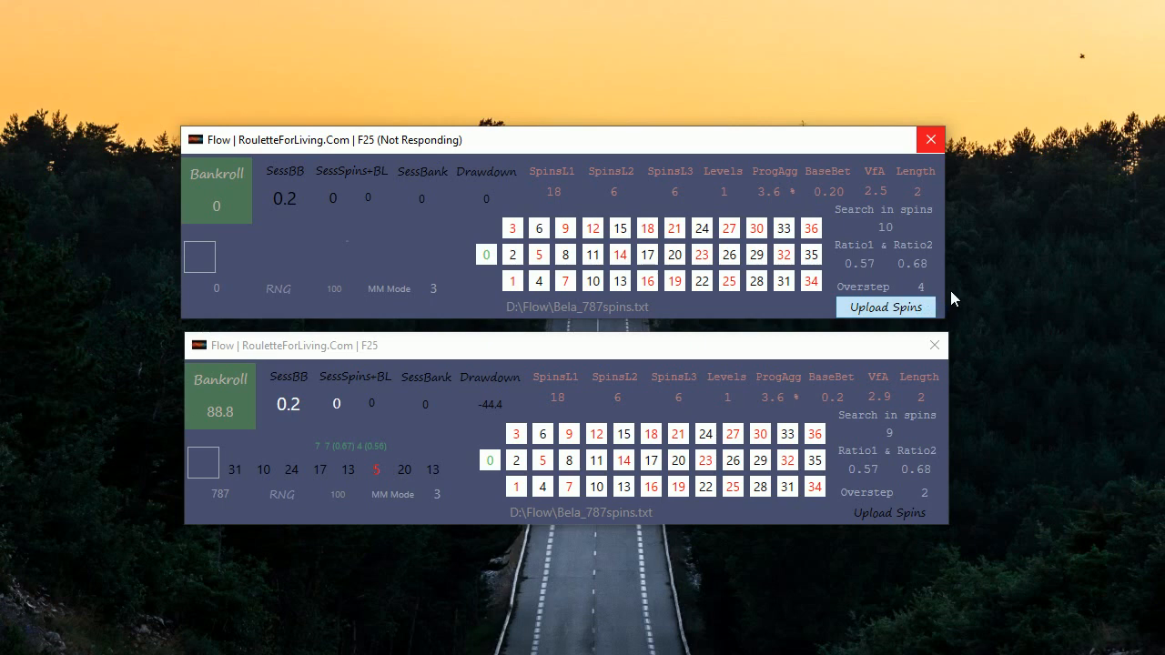
mouse_move(959, 297)
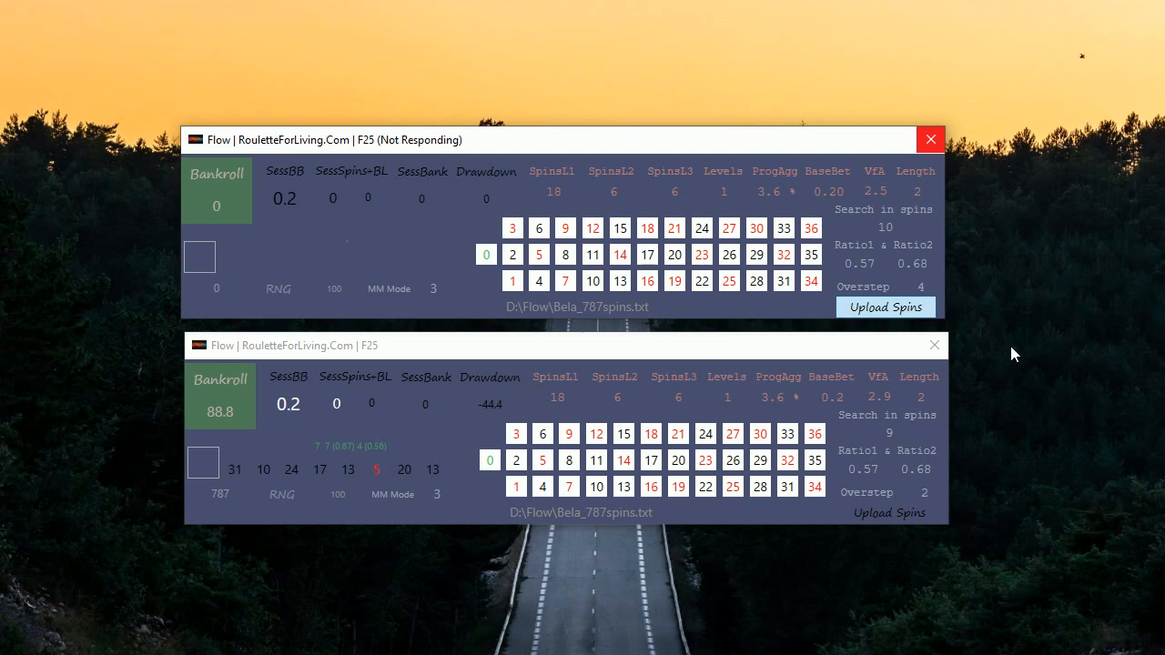
mouse_move(1041, 335)
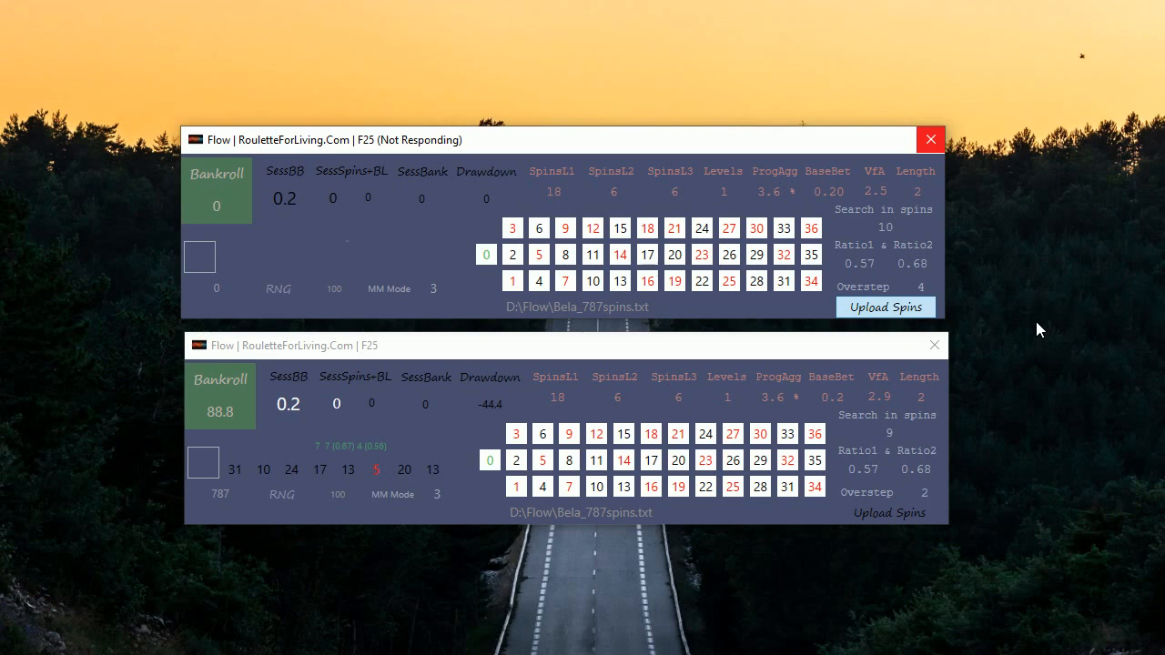
mouse_move(986, 291)
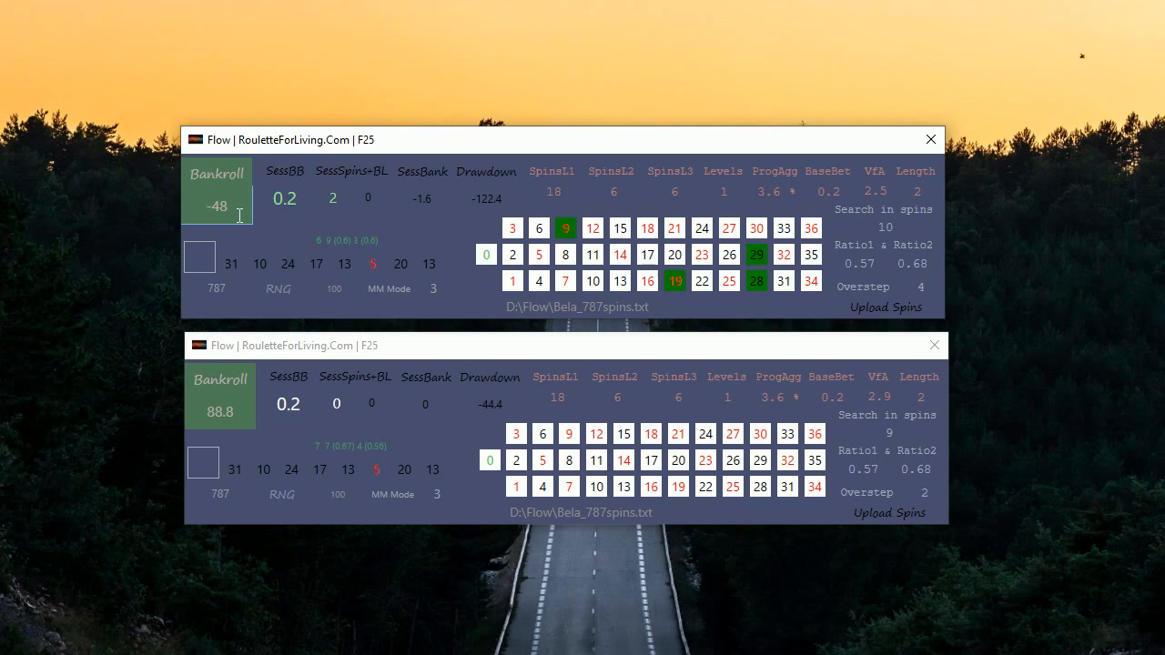
left_click(288, 404)
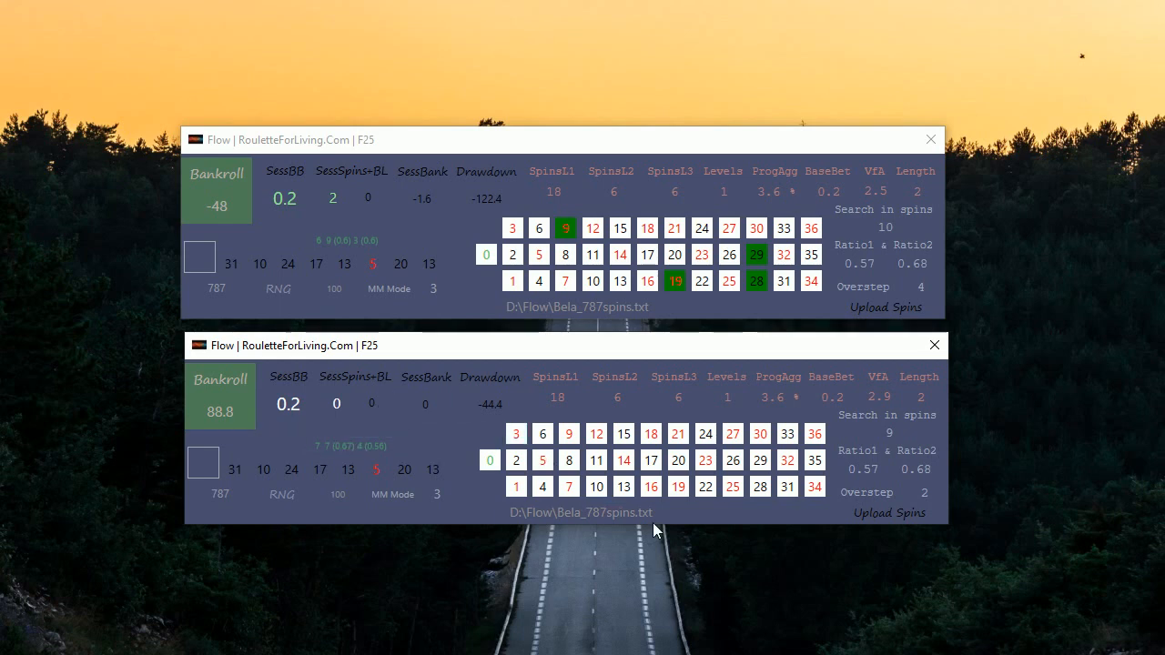
mouse_move(1012, 448)
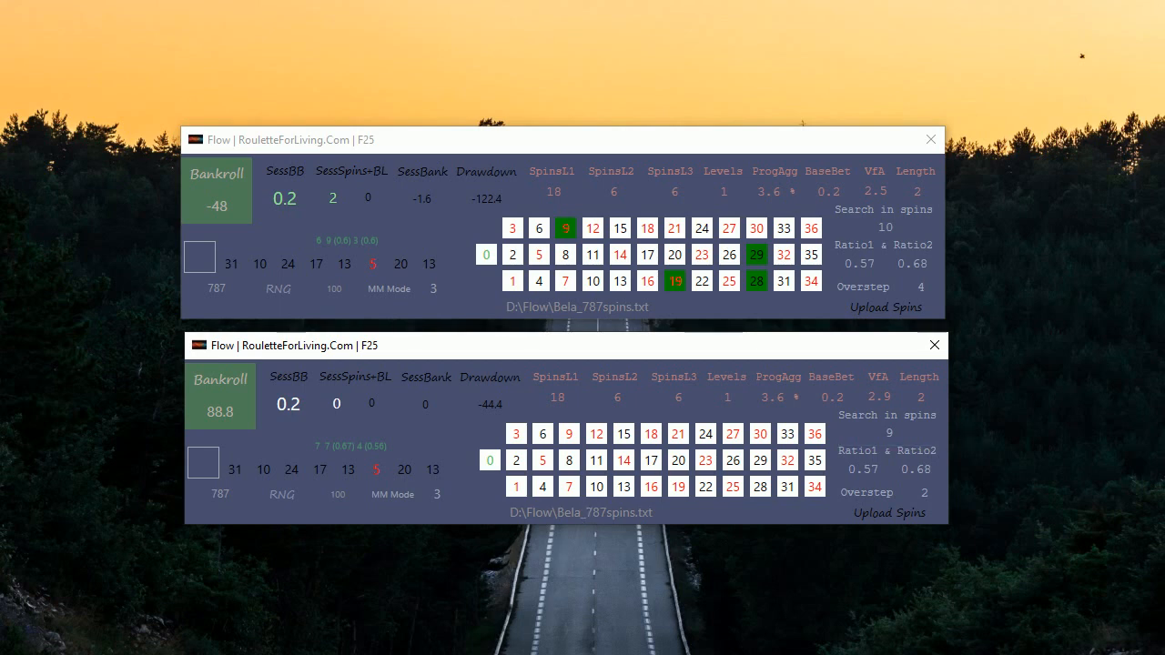
mouse_move(912, 415)
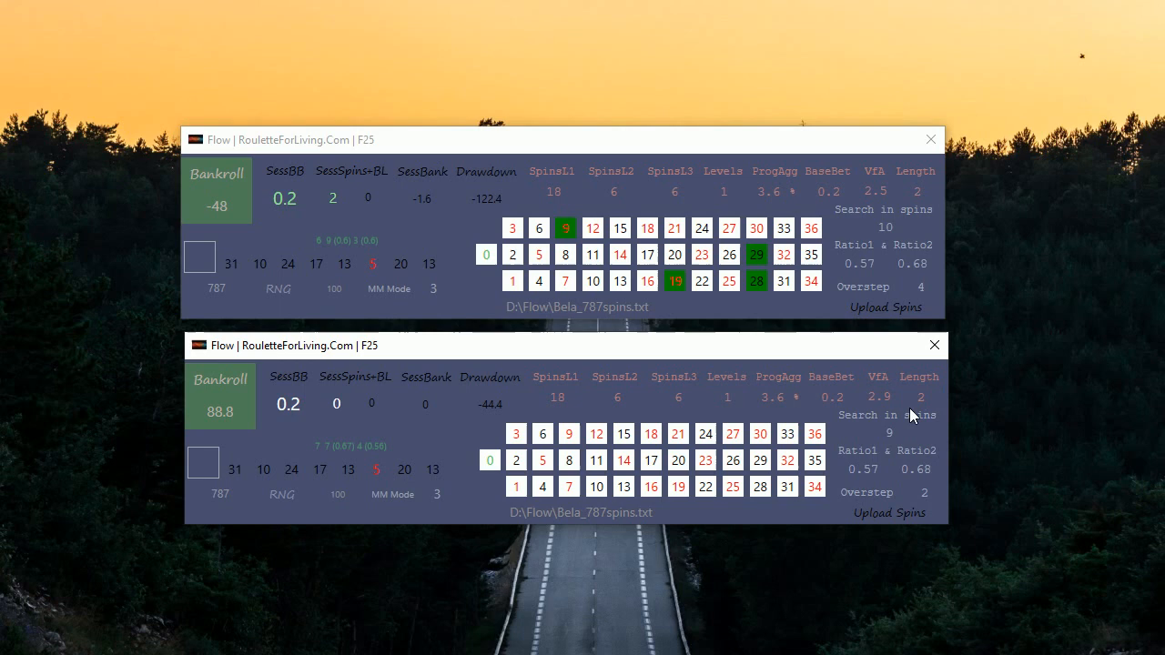
left_click(859, 469)
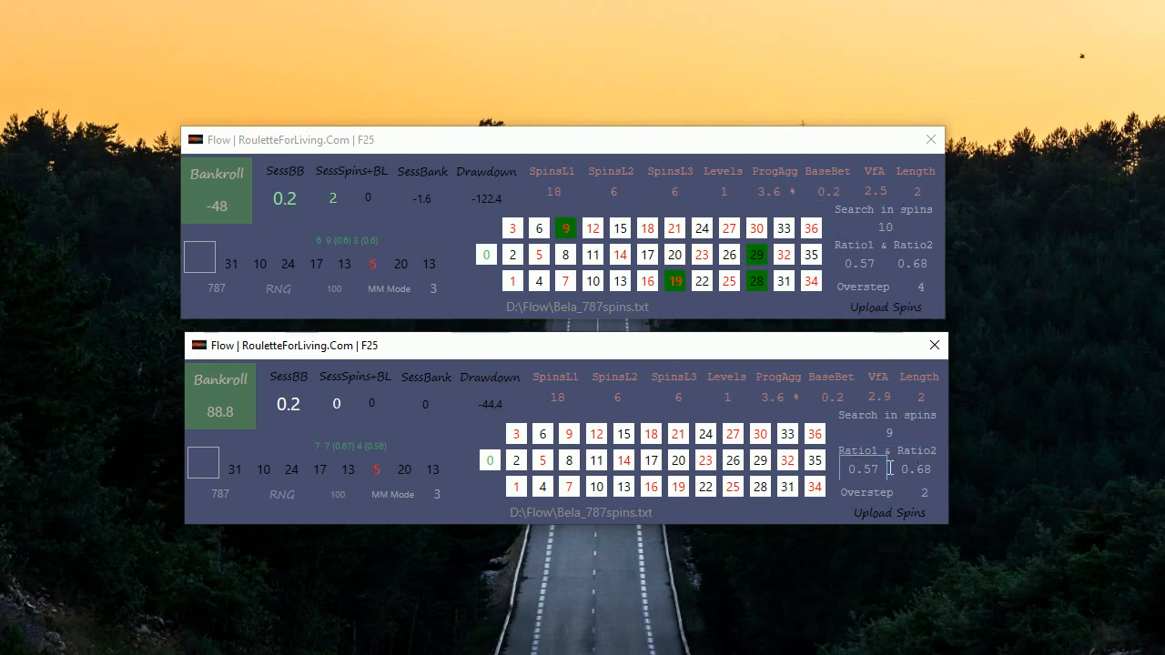
mouse_move(968, 447)
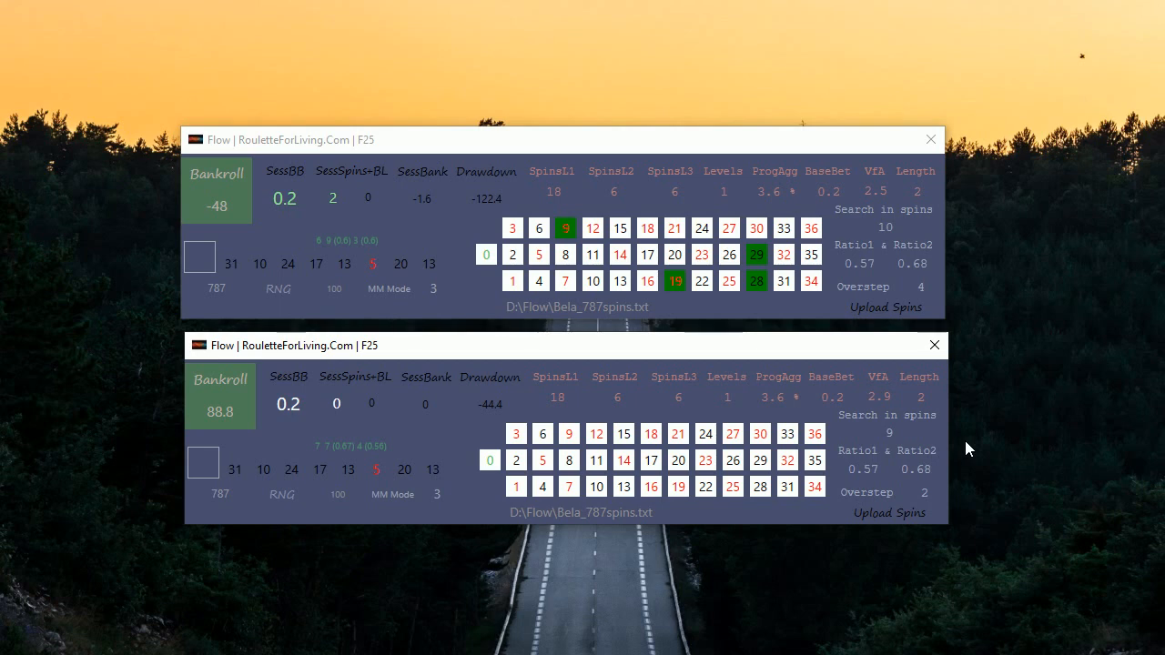
mouse_move(415, 353)
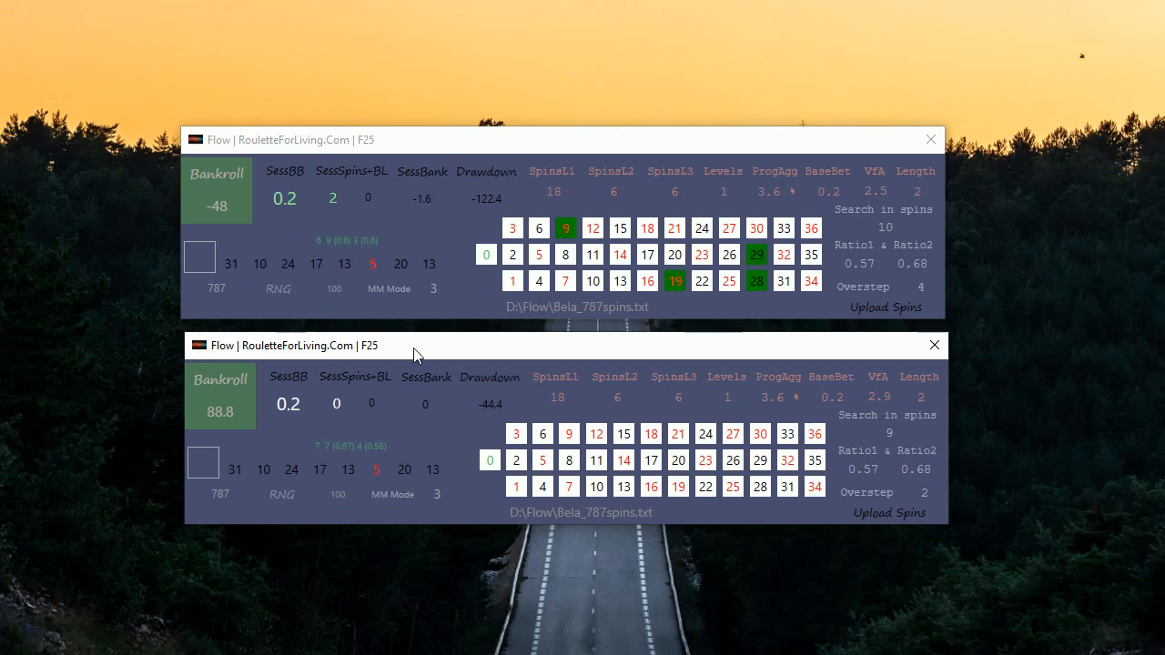
mouse_move(448, 362)
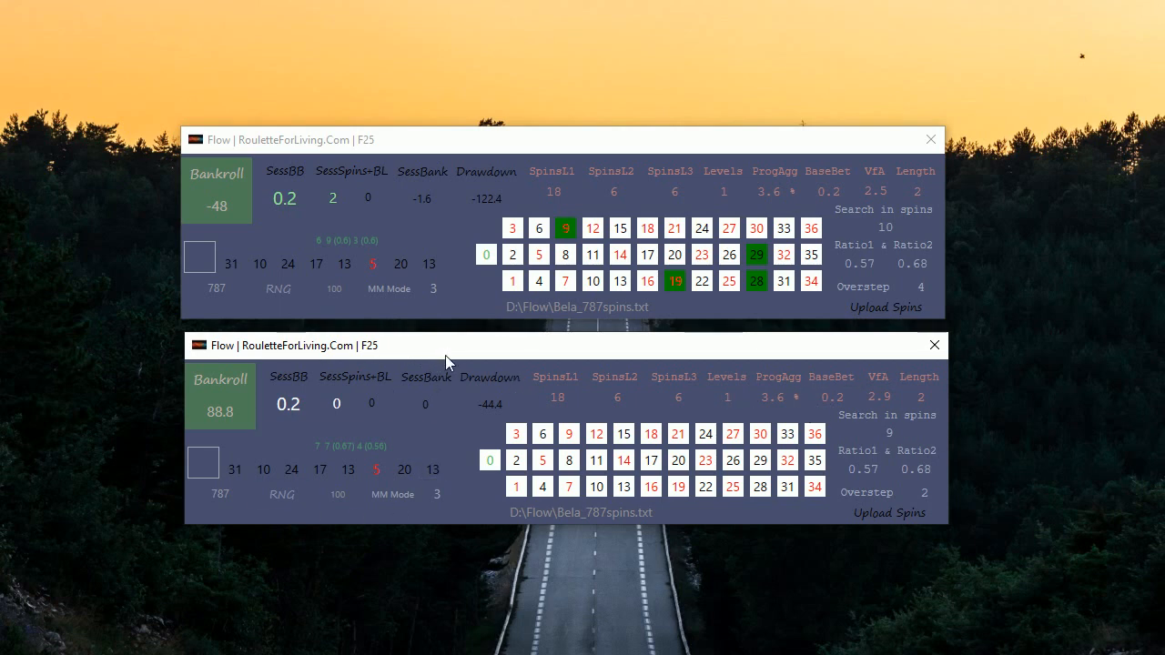
mouse_move(234, 216)
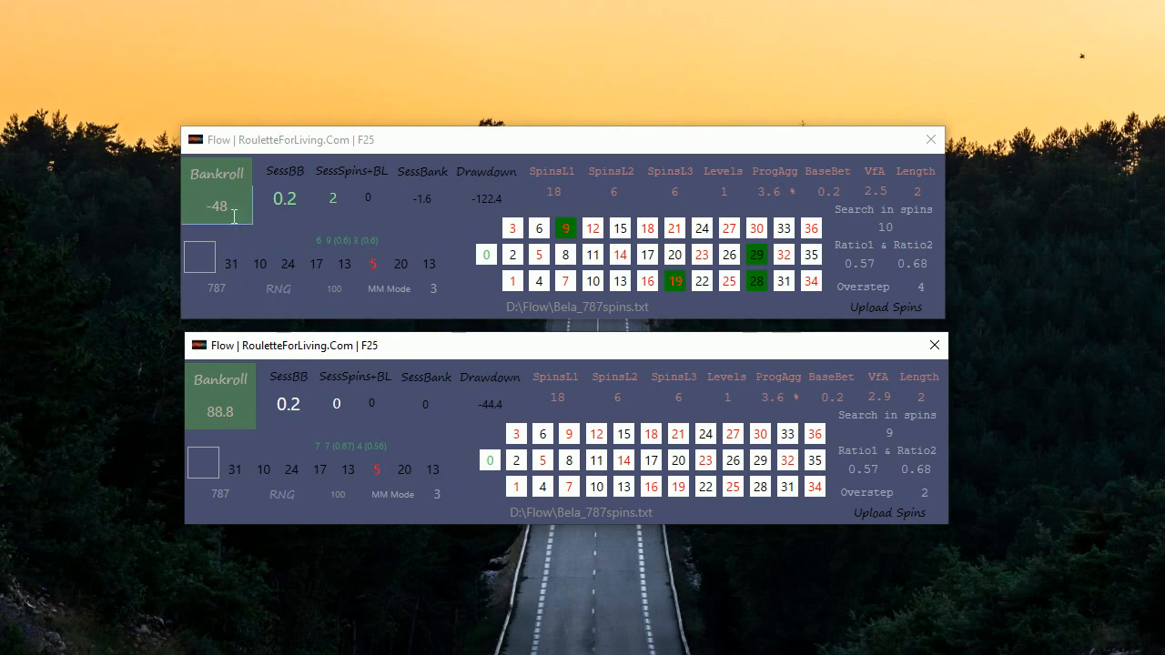
mouse_move(1004, 623)
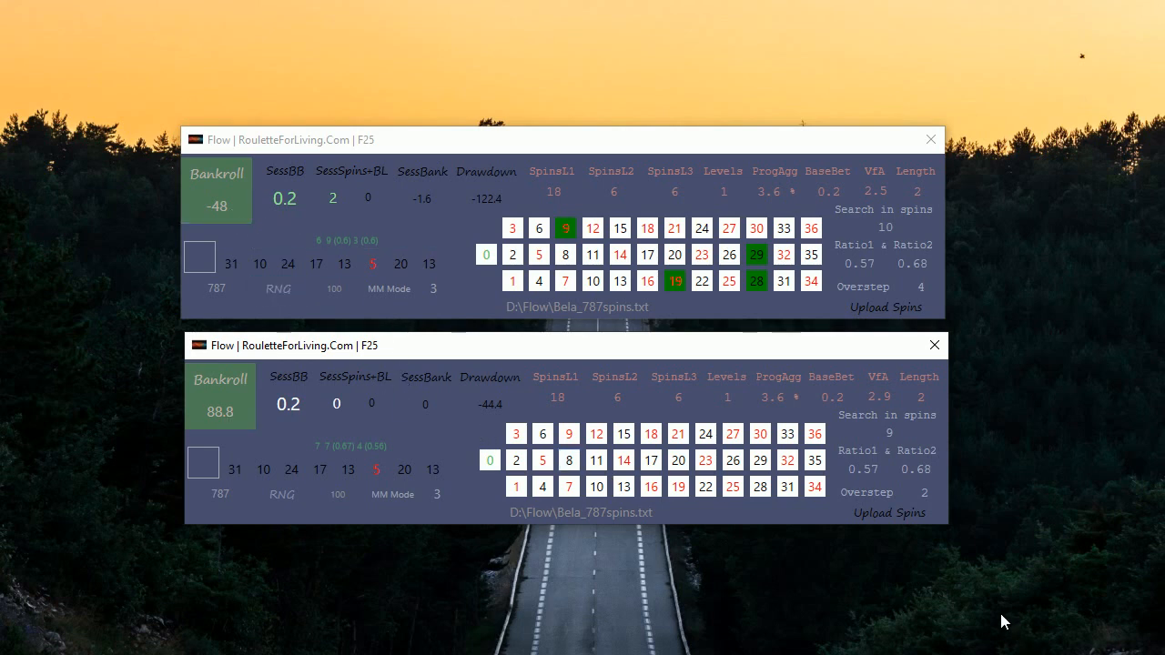
mouse_move(997, 604)
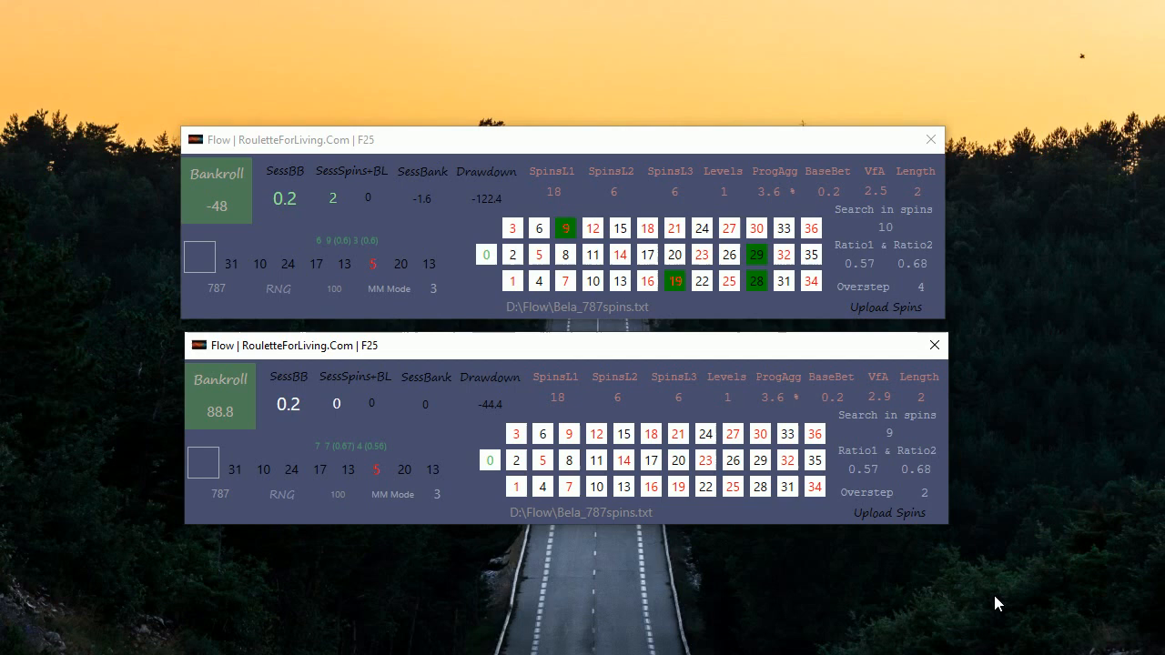
mouse_move(988, 598)
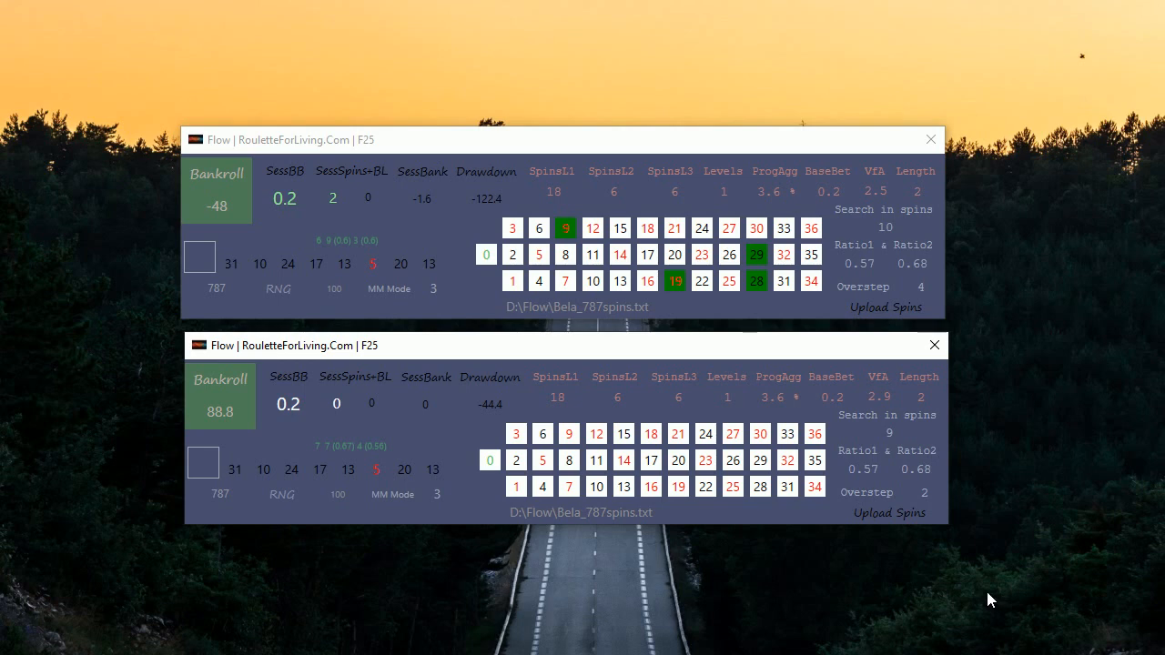
mouse_move(753, 583)
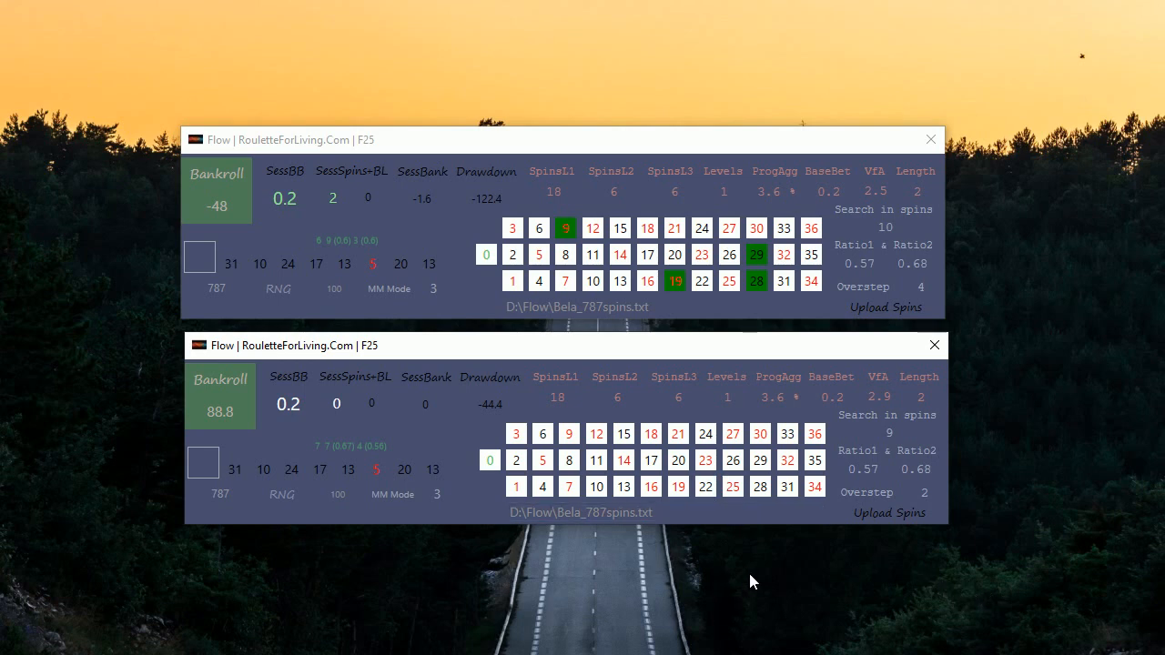
mouse_move(785, 564)
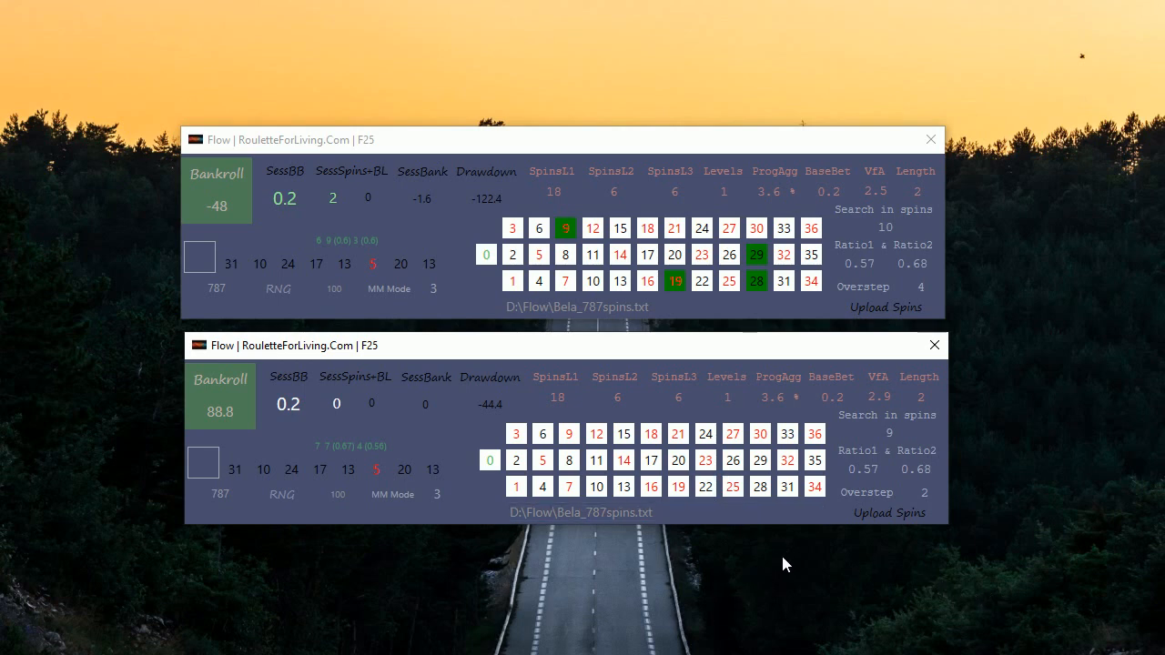